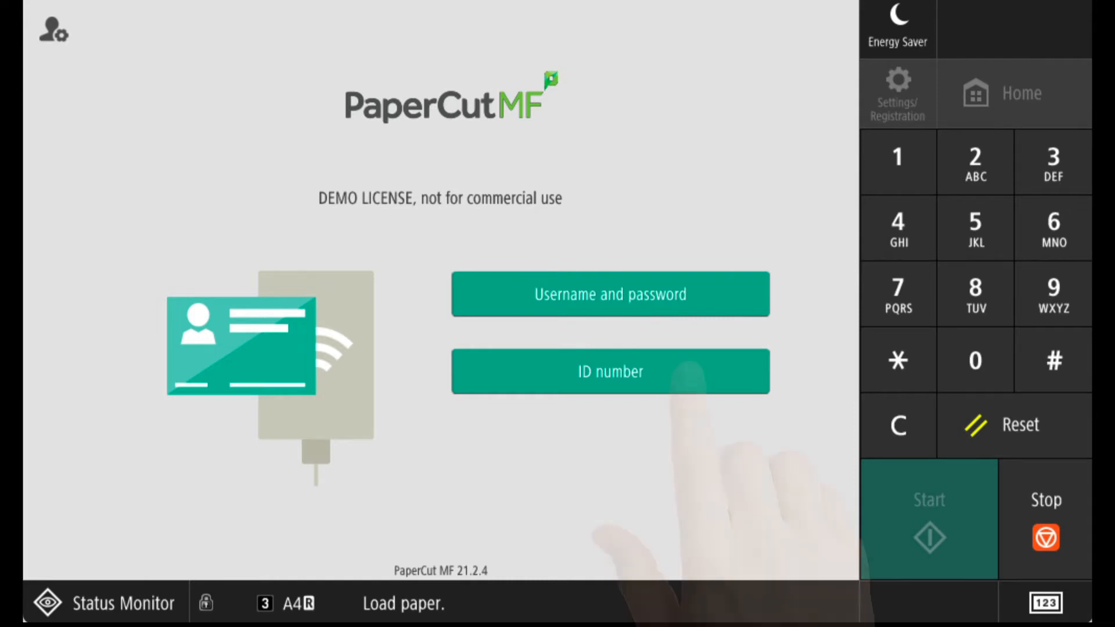
Log in to the printer panel using the ID number method
click(610, 372)
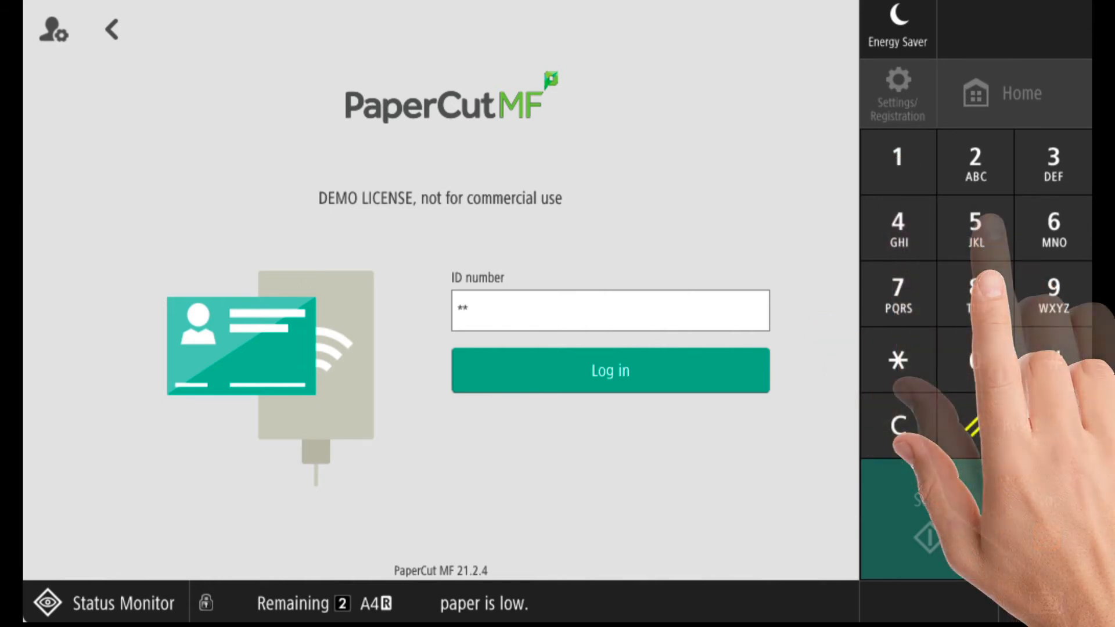
click(610, 371)
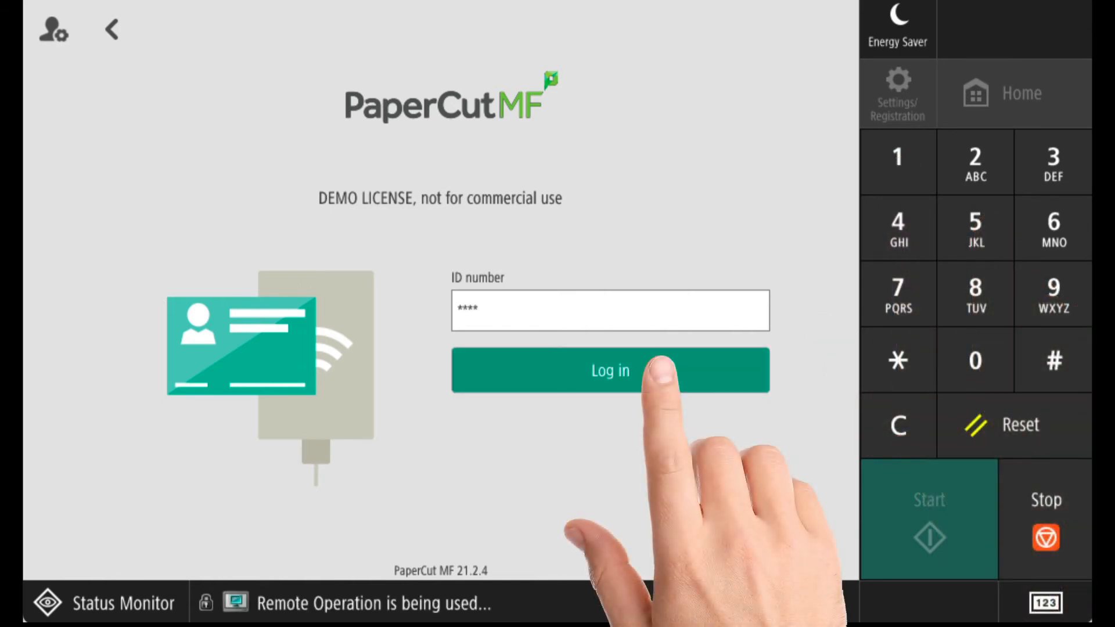
click(610, 370)
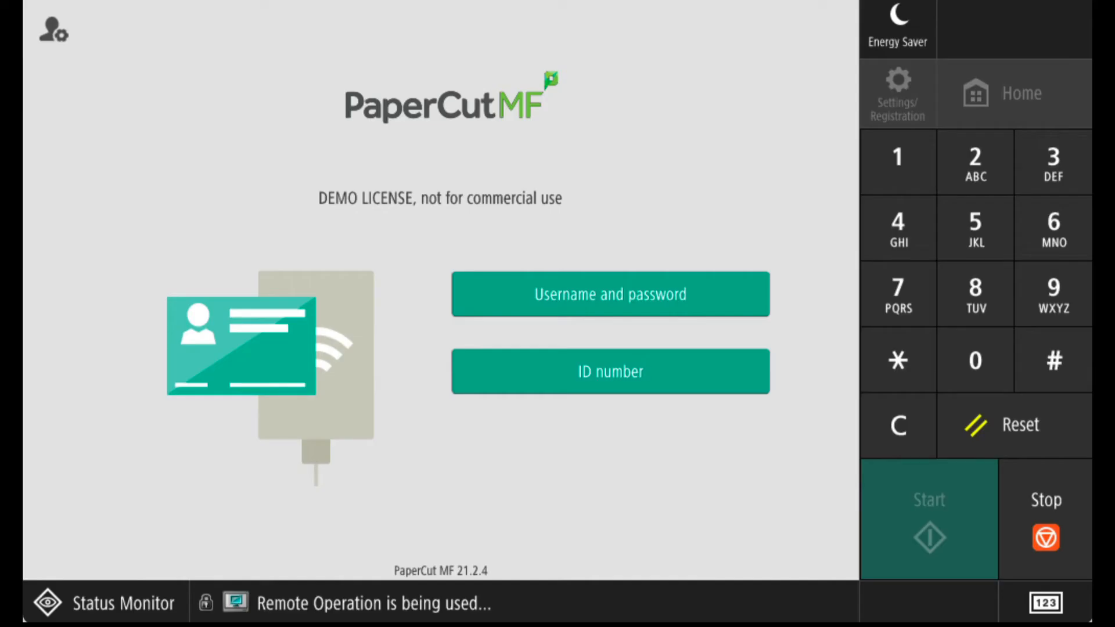
Start username-and-password login and enter the username wndemo
click(610, 294)
text(wnde)
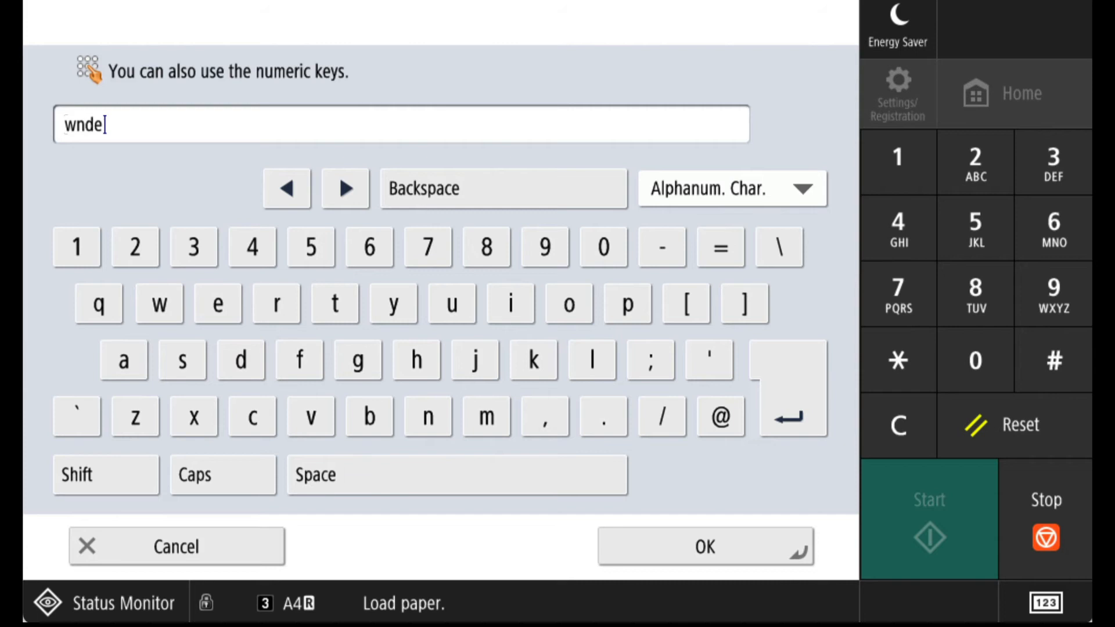
click(705, 548)
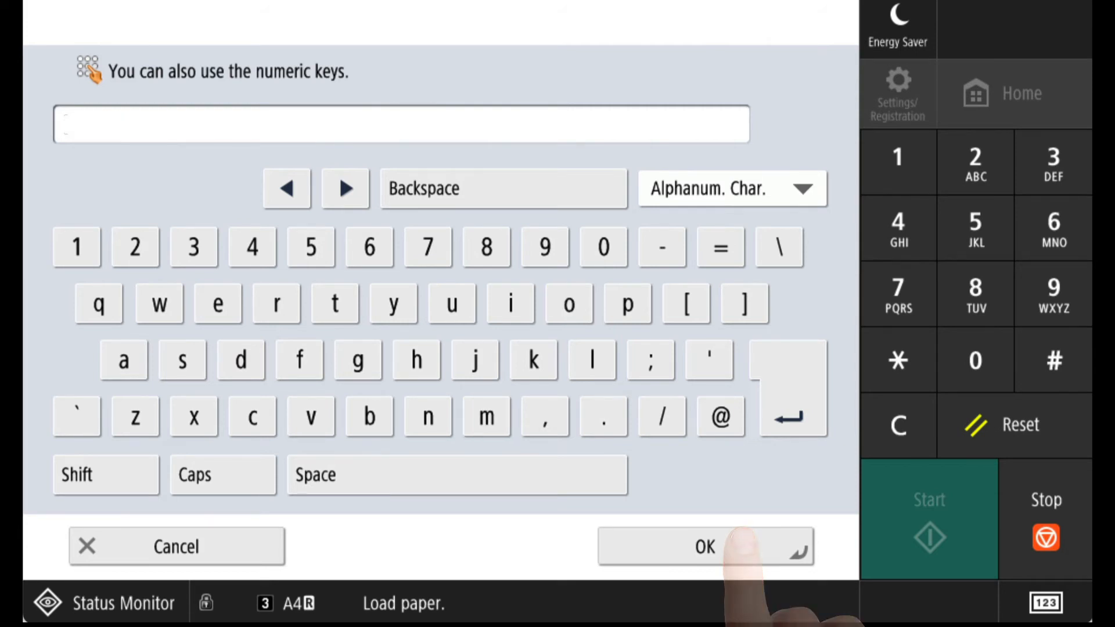
click(706, 546)
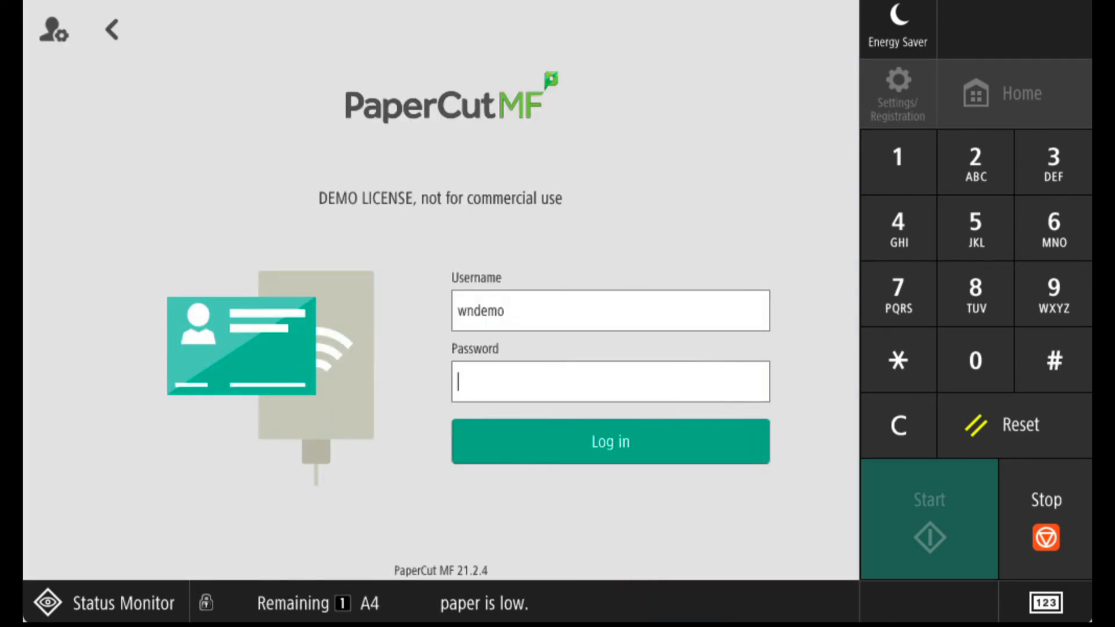
Enter the nine-character password for wndemo and submit the login
click(609, 382)
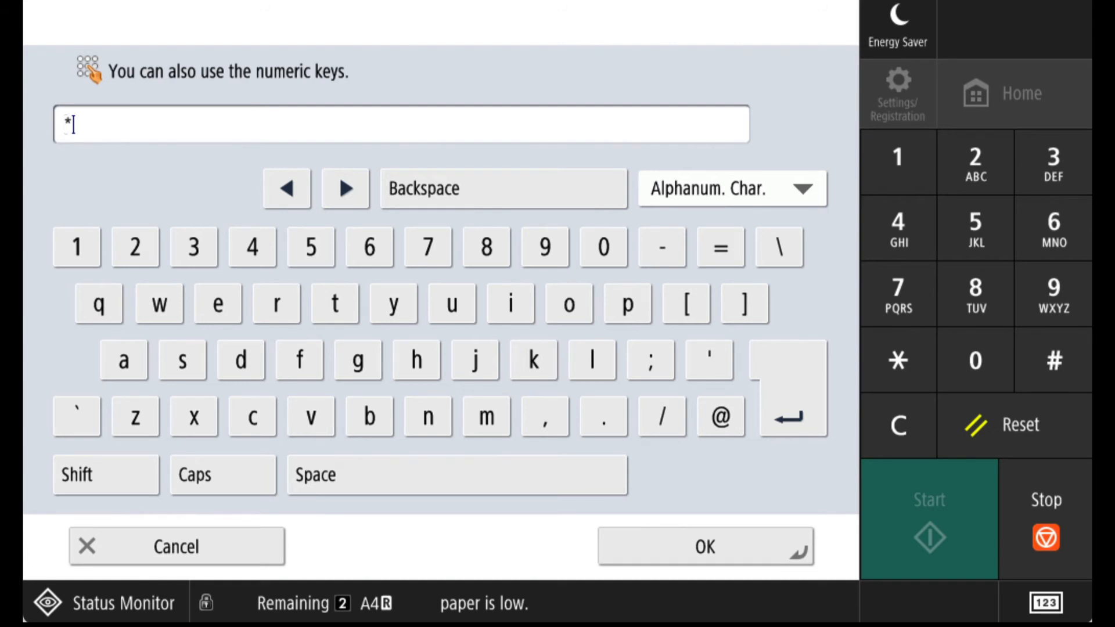
text(****)
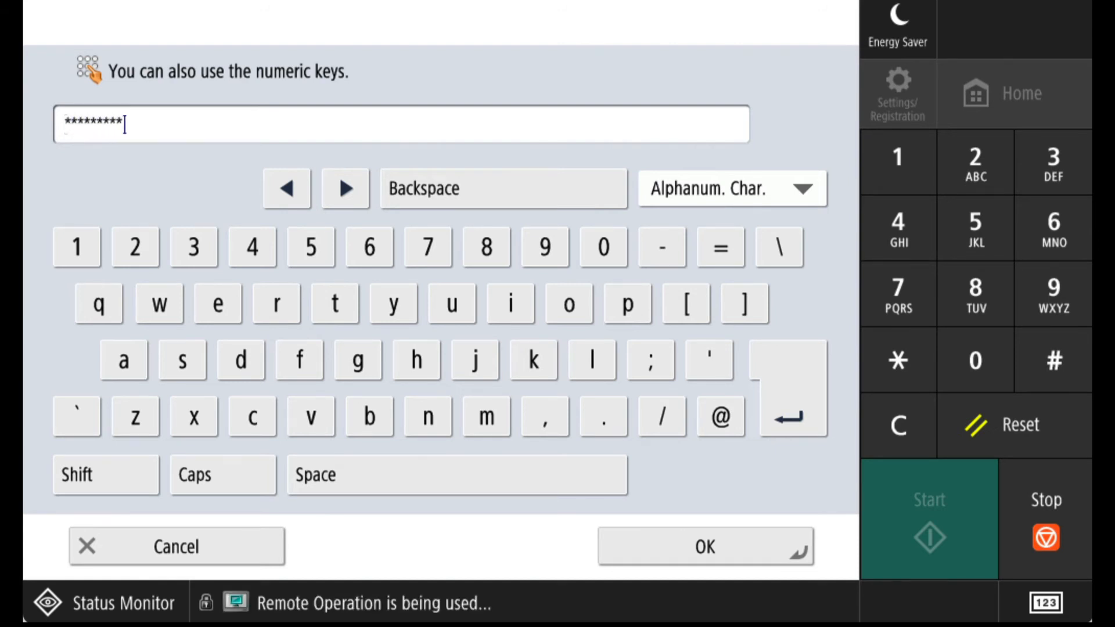
click(704, 547)
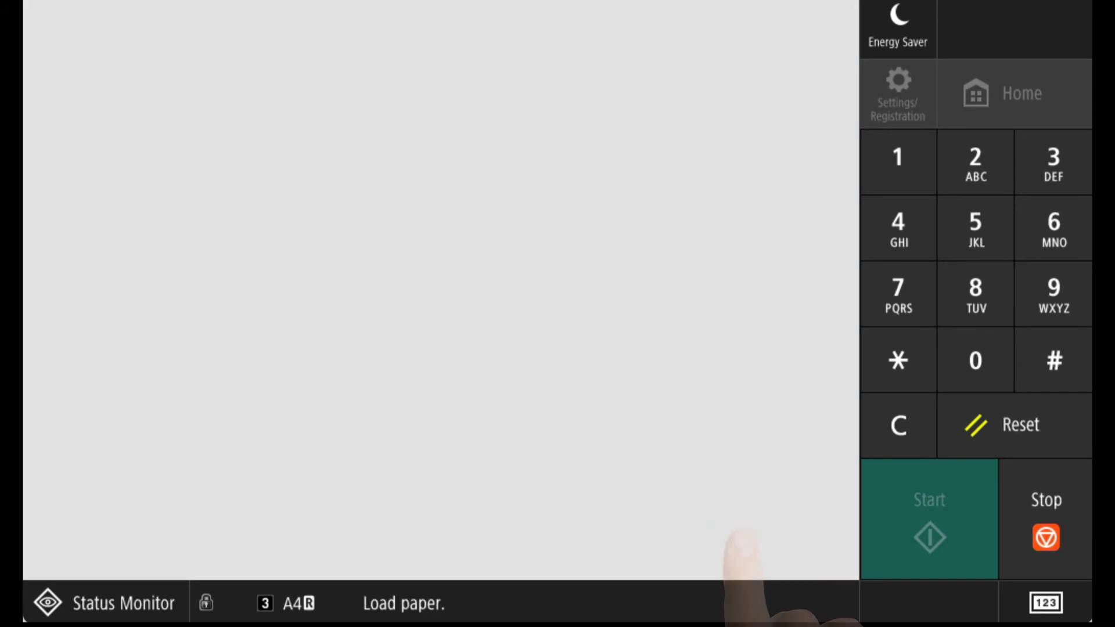